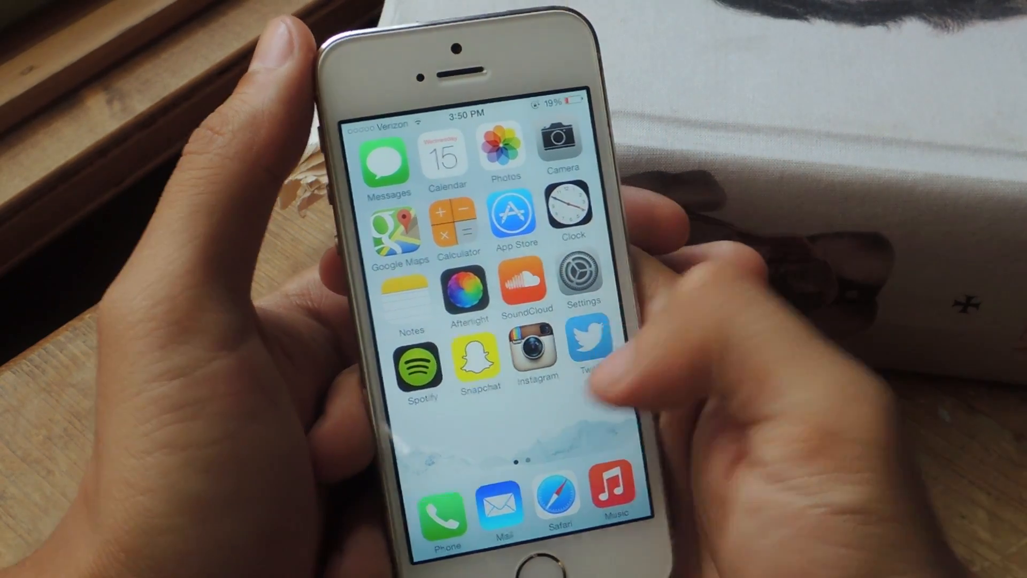
Step: Move to the home screen's second app page showing Yelp, Netflix, Vine and CleanUp
scroll("left", 3)
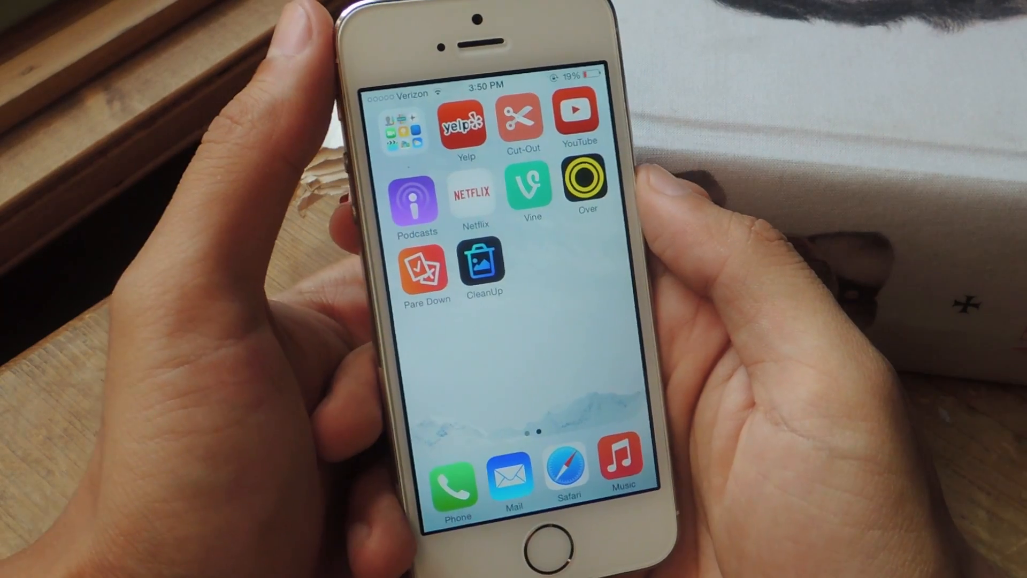
Step: Launch Pare Down so its main screen shows the grilled sandwich photo
left_click(424, 269)
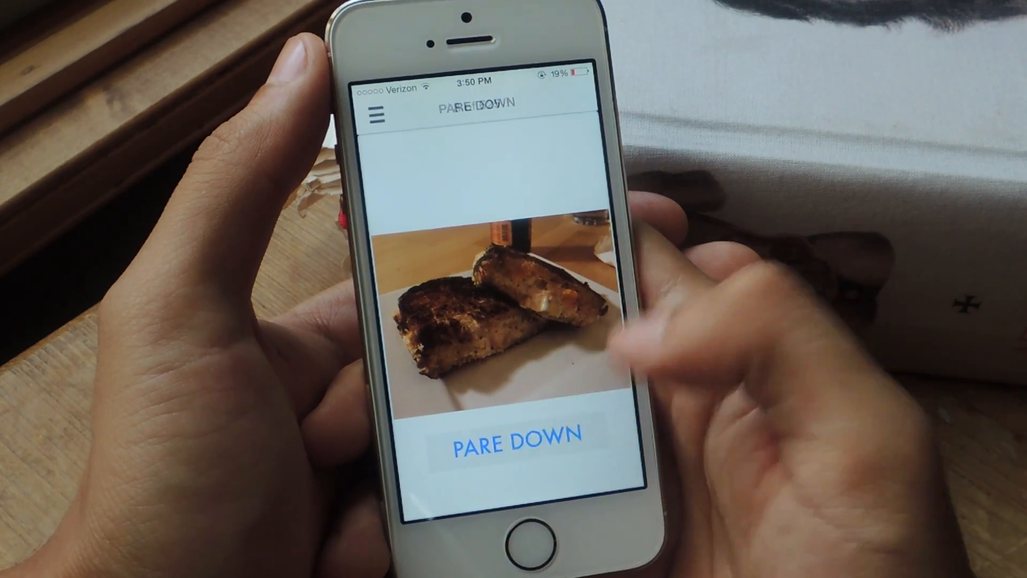
Step: Pare down the library, deleting 7 swiped photos and accepting the Congratulations alert
left_click(510, 439)
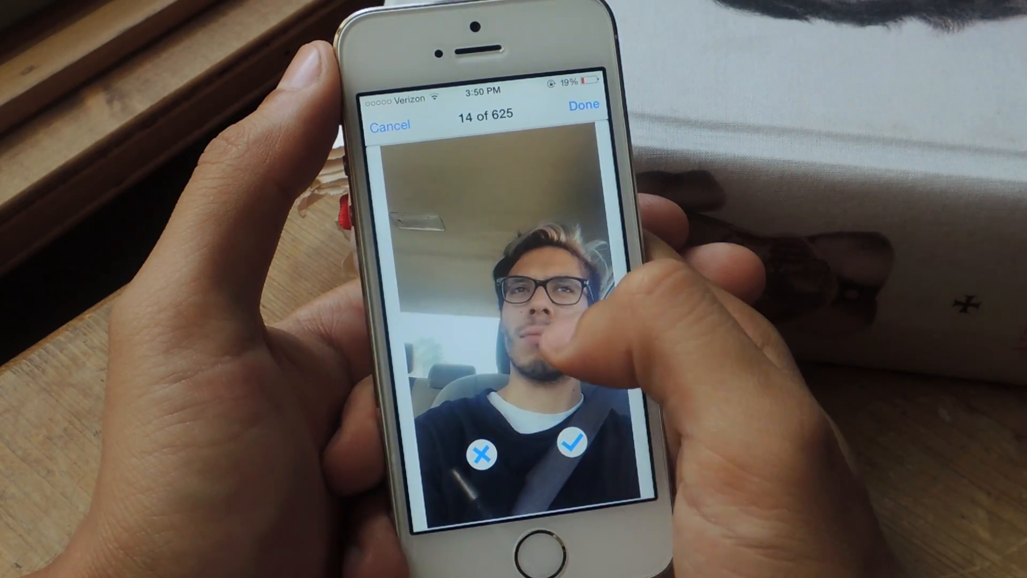
left_click(576, 444)
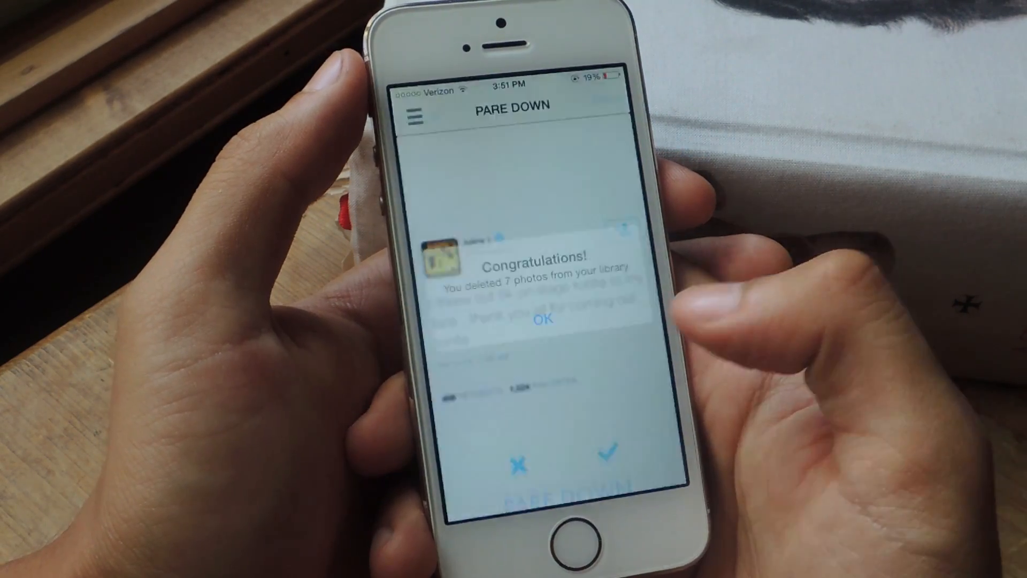
left_click(540, 321)
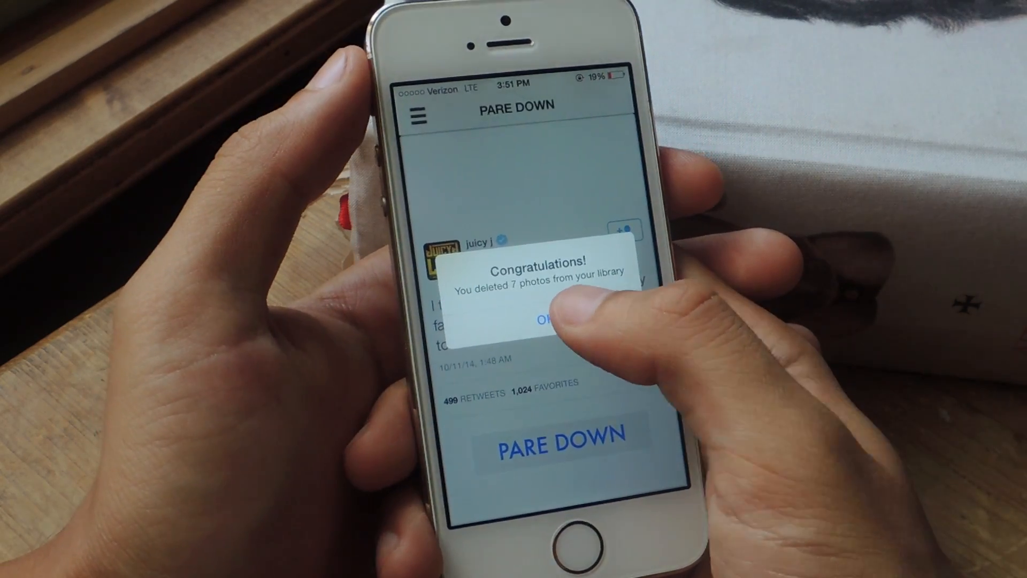
left_click(540, 318)
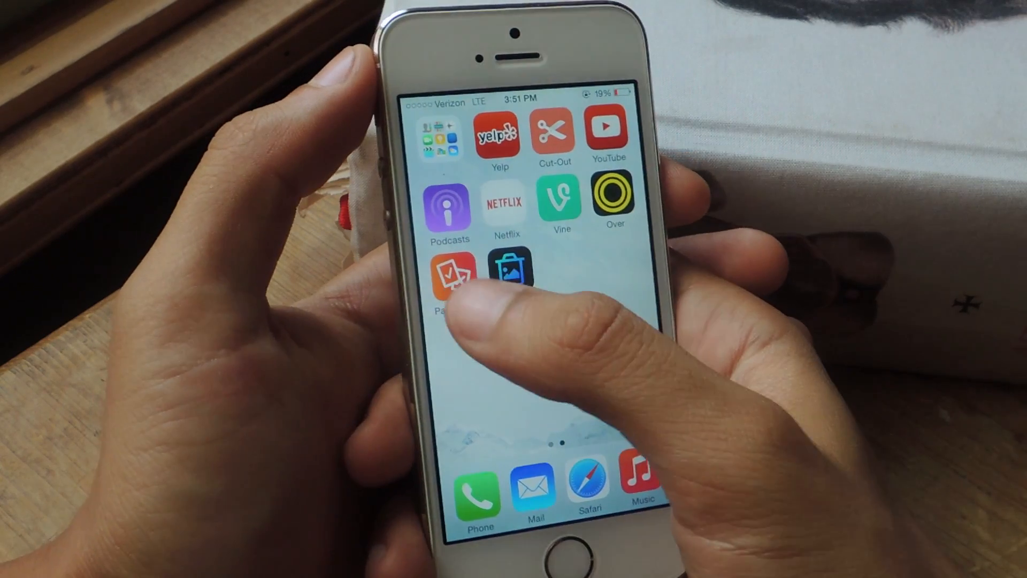
left_click(450, 272)
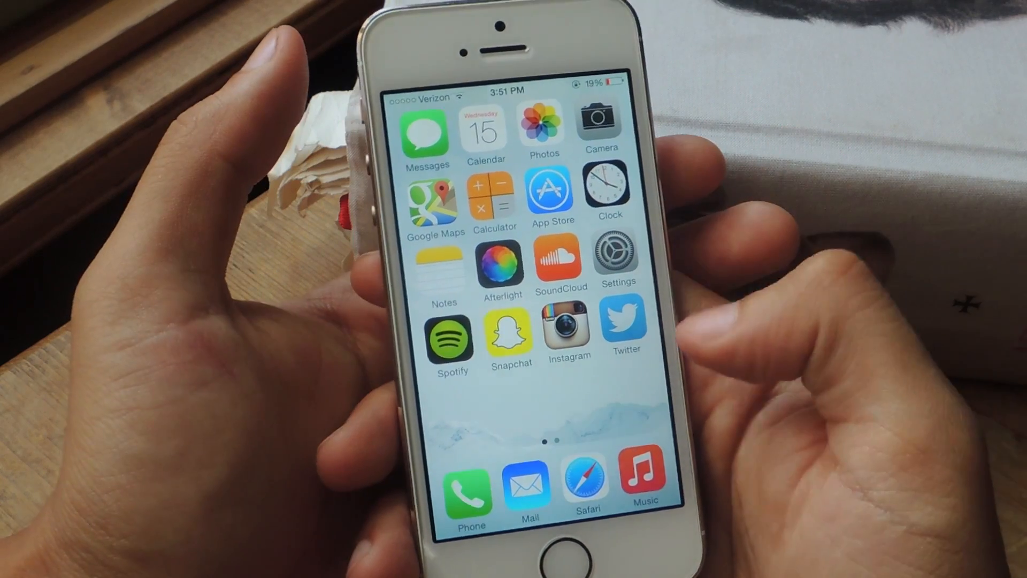
scroll("left", 3)
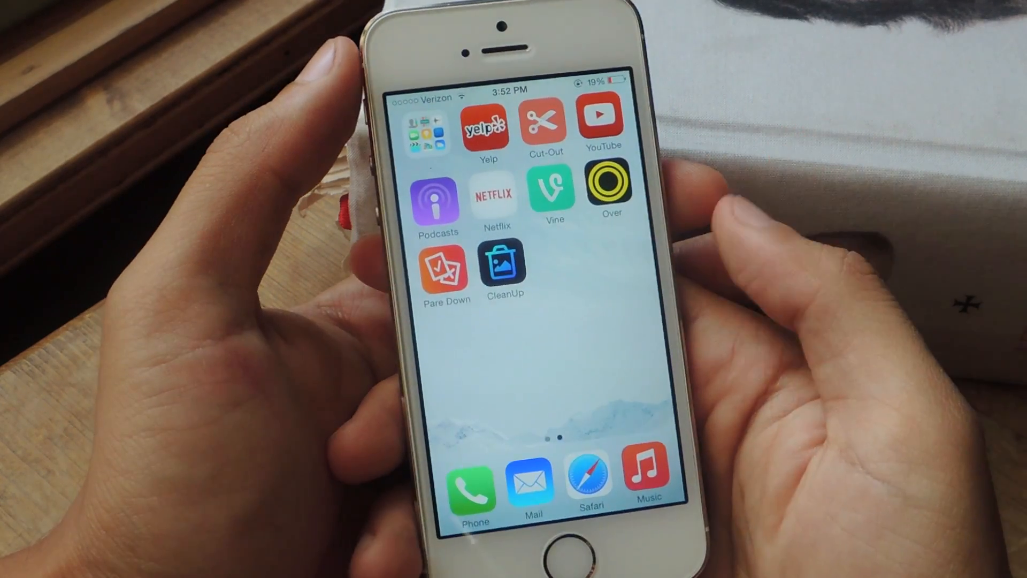